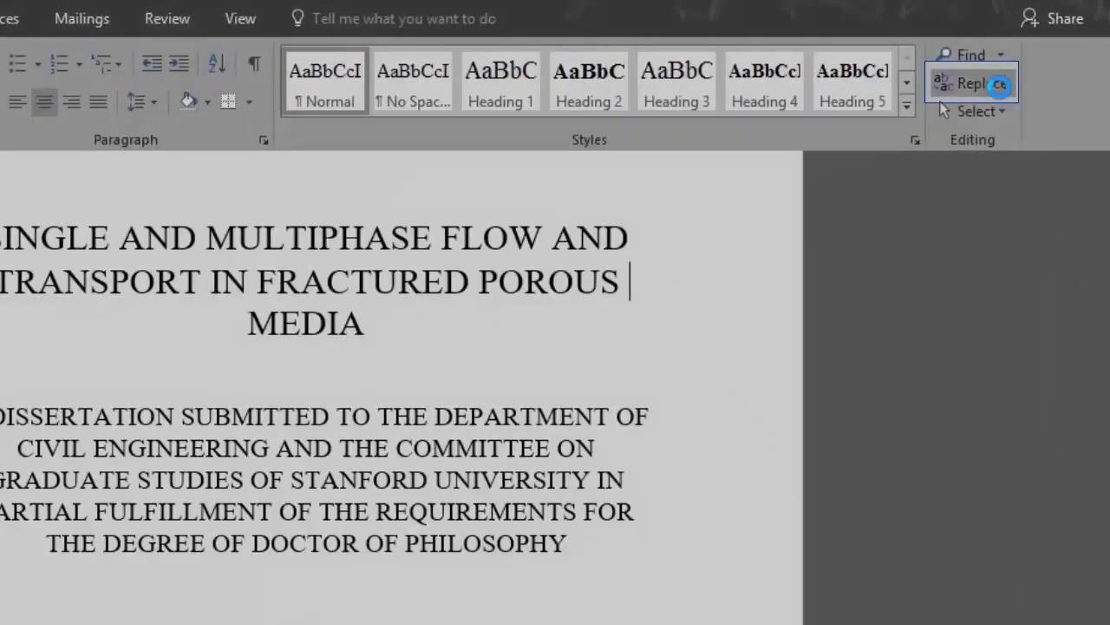
- Bring up Find and Replace and enter "to" as the search term
click(965, 83)
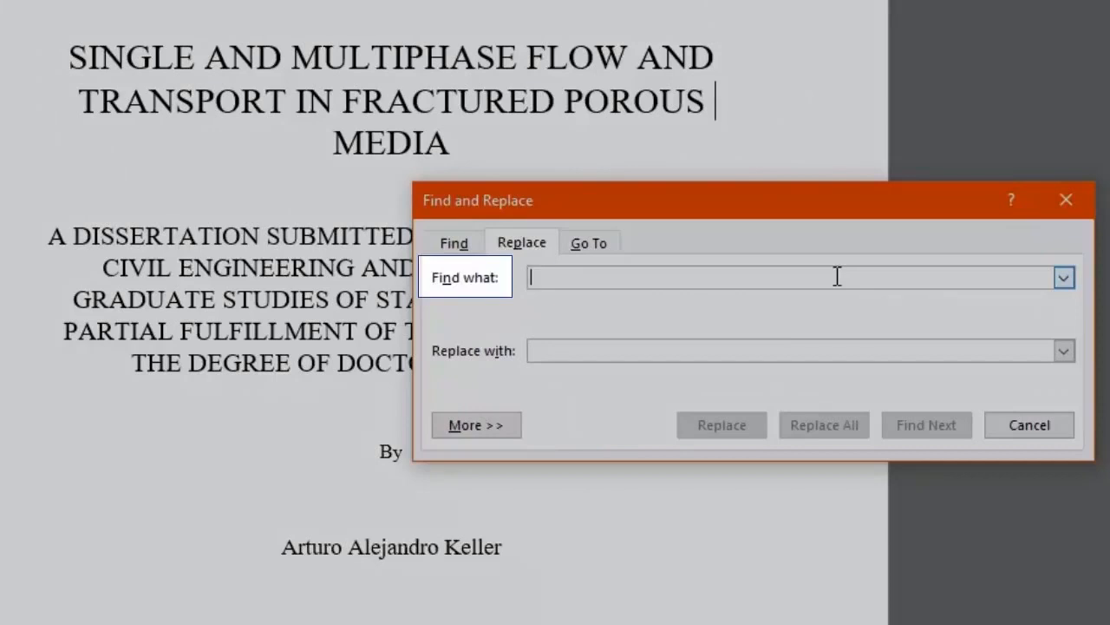
text(to)
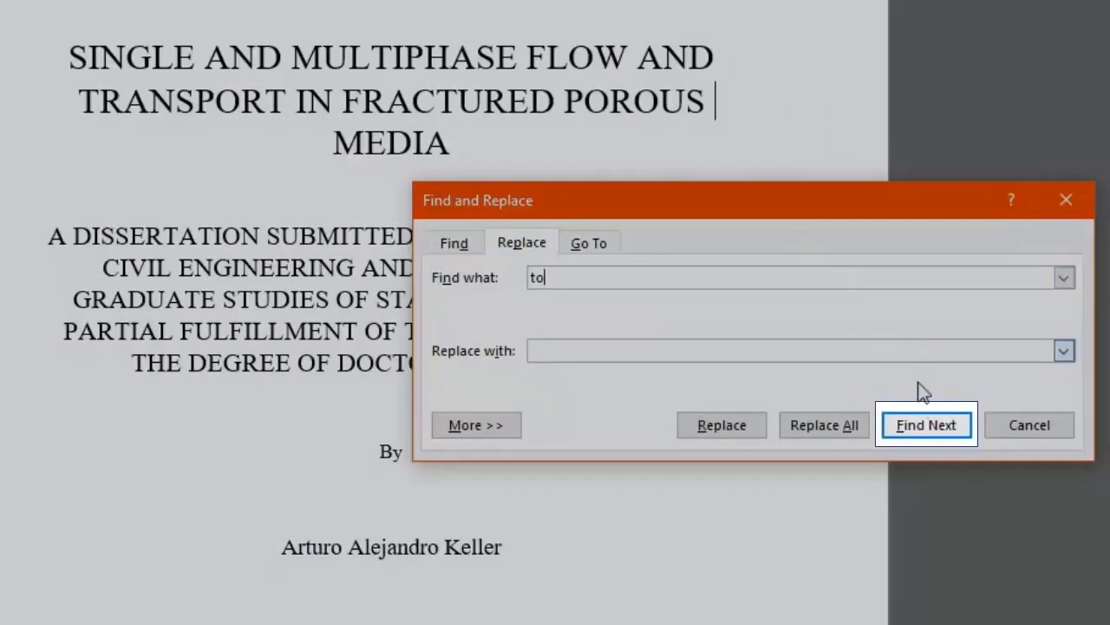
- Cycle through every match for "to", from "SUBMITTED TO" to the partial hit inside "DOCTOR"
click(927, 424)
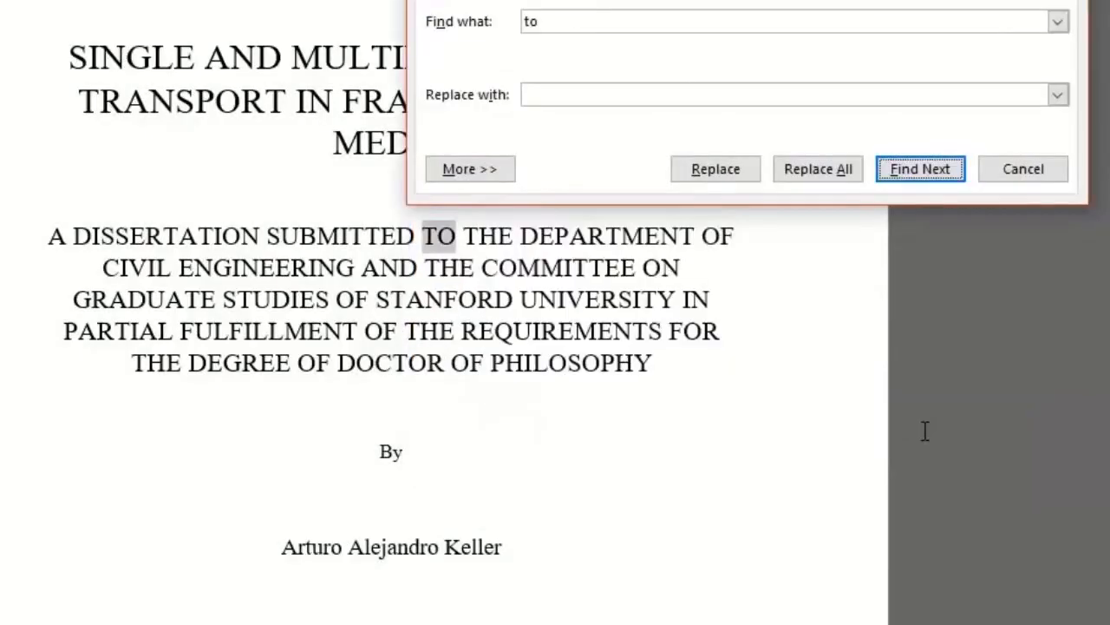
click(919, 168)
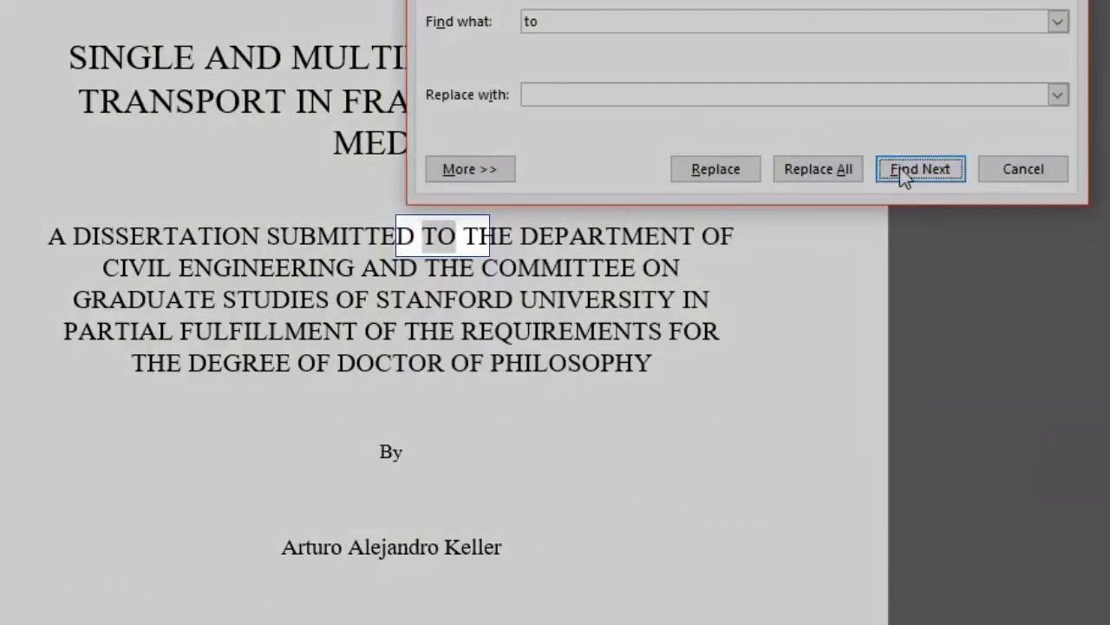
click(920, 168)
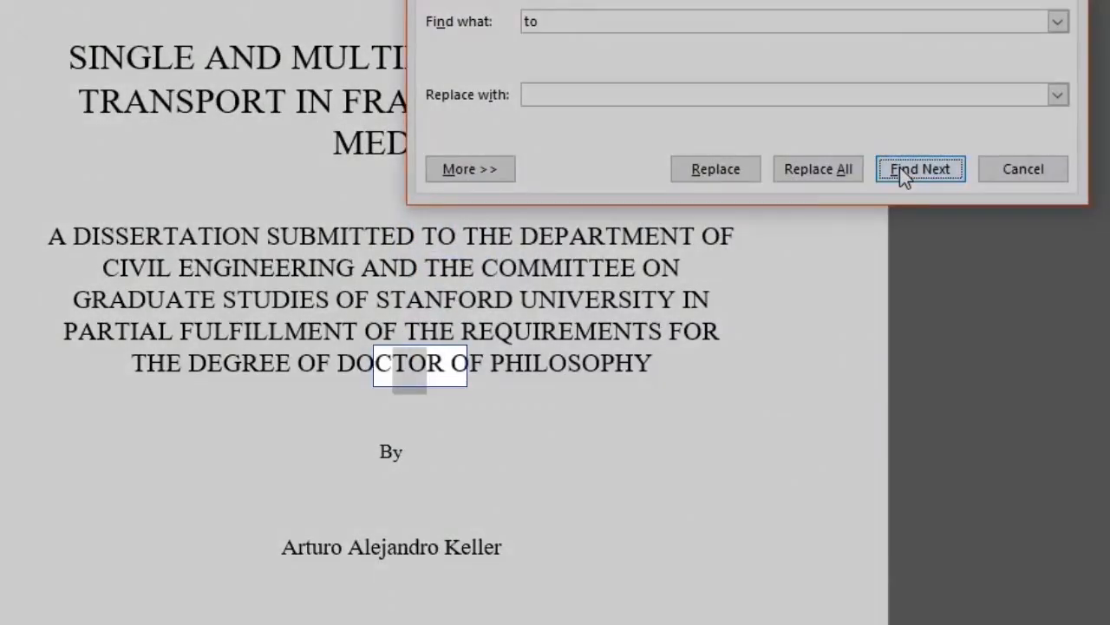
click(919, 168)
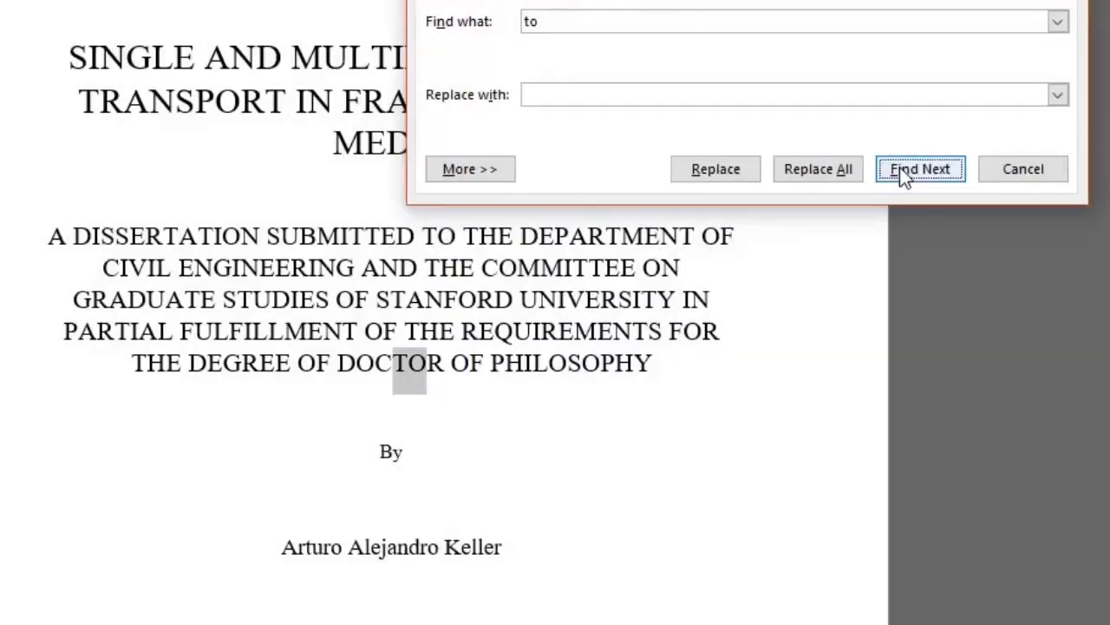
click(920, 168)
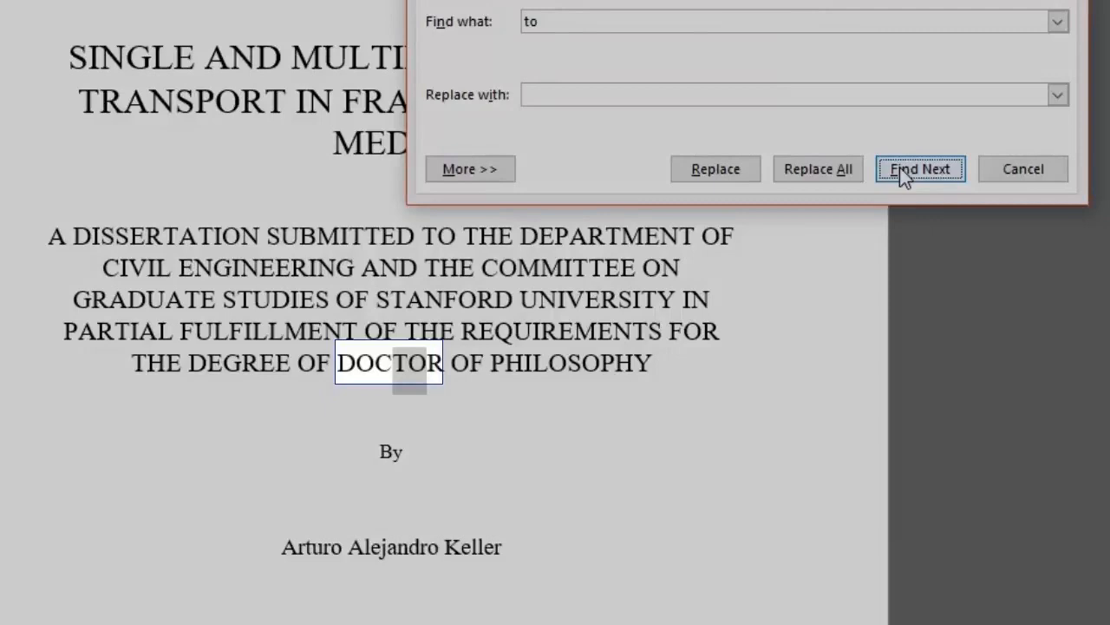
click(920, 168)
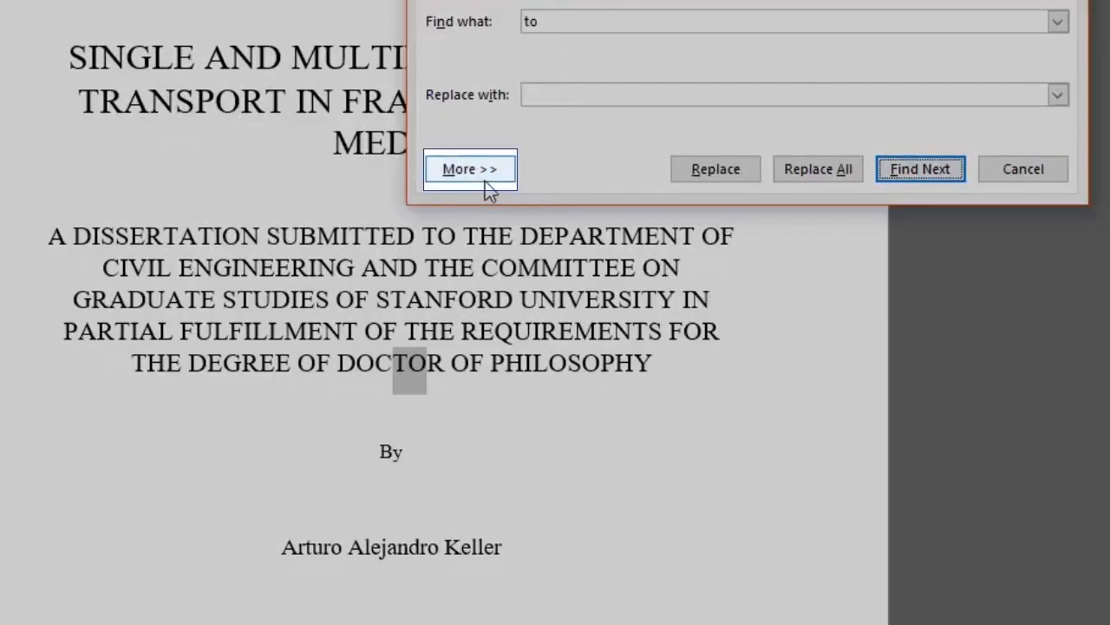
- Enable Find whole words only in the expanded search options, then collapse them
click(470, 168)
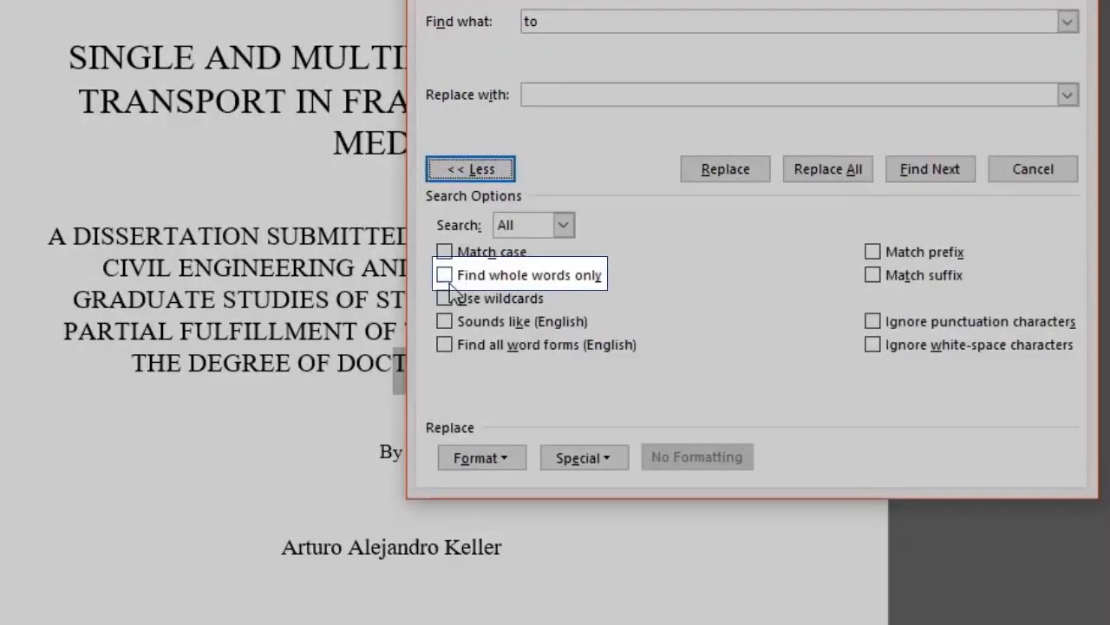
click(444, 274)
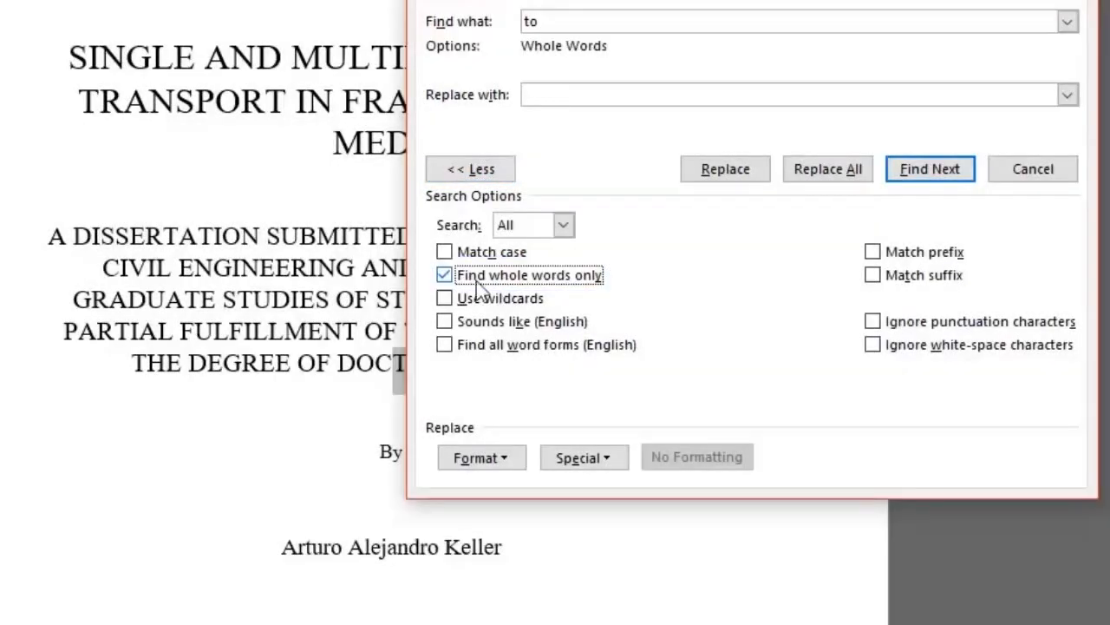
mouse_move(864, 291)
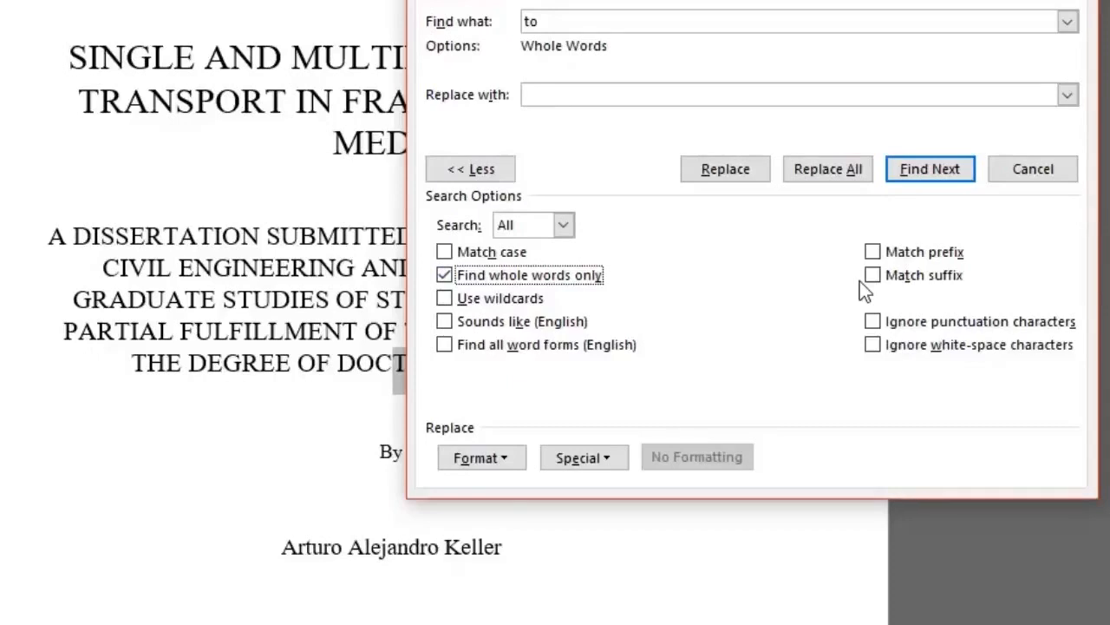
mouse_move(527, 170)
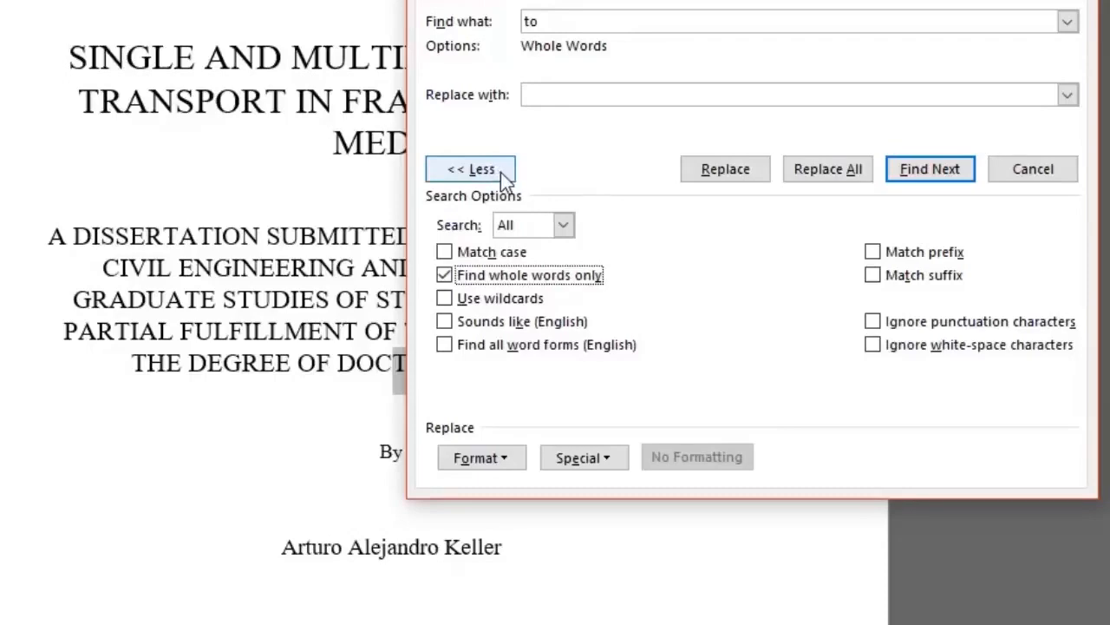
click(471, 169)
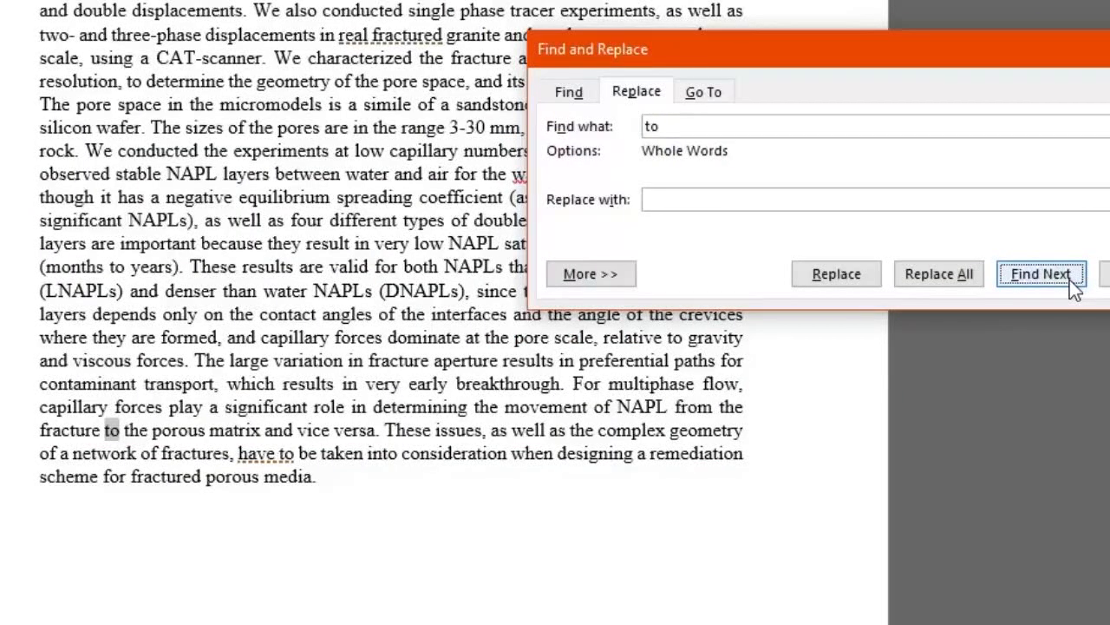
mouse_move(777, 145)
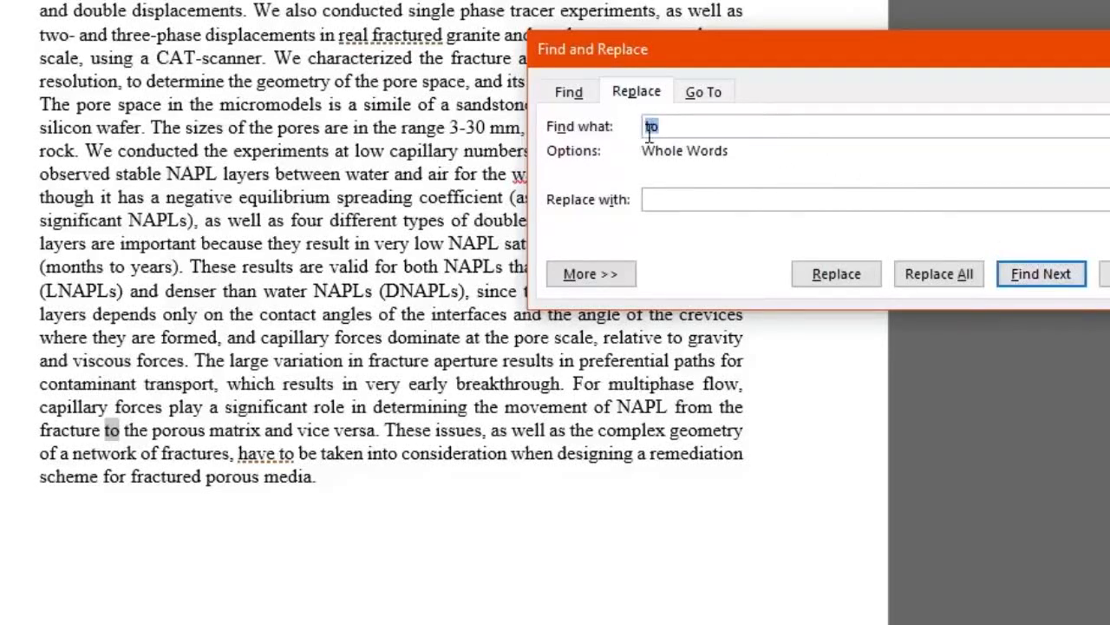
- Search for "Arturo" and locate it in the author name on the title page
text(Ar)
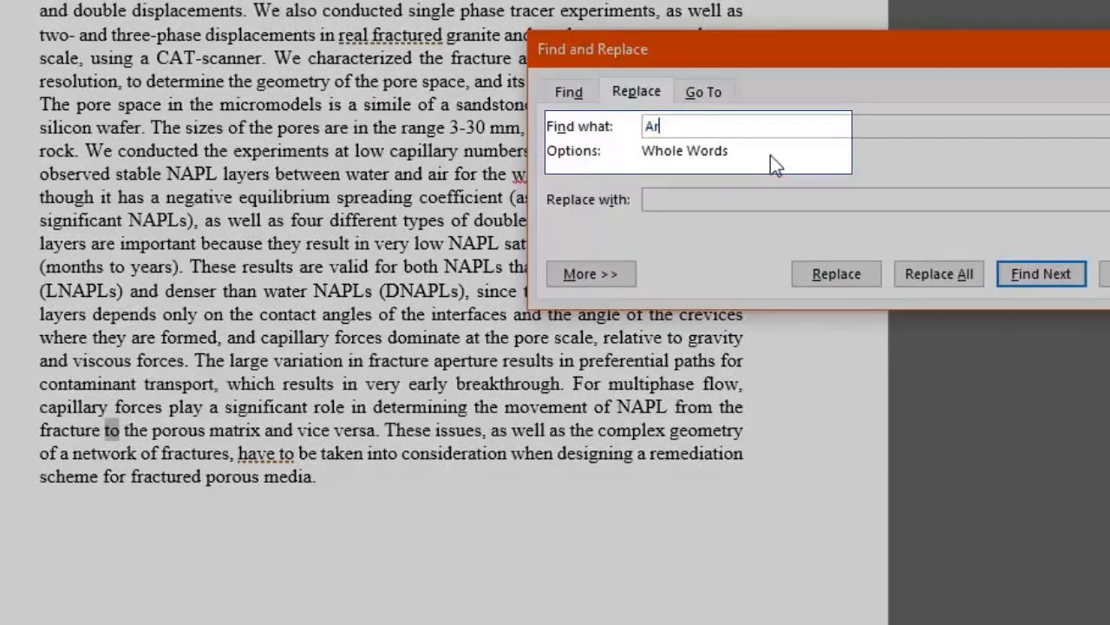
text(turo)
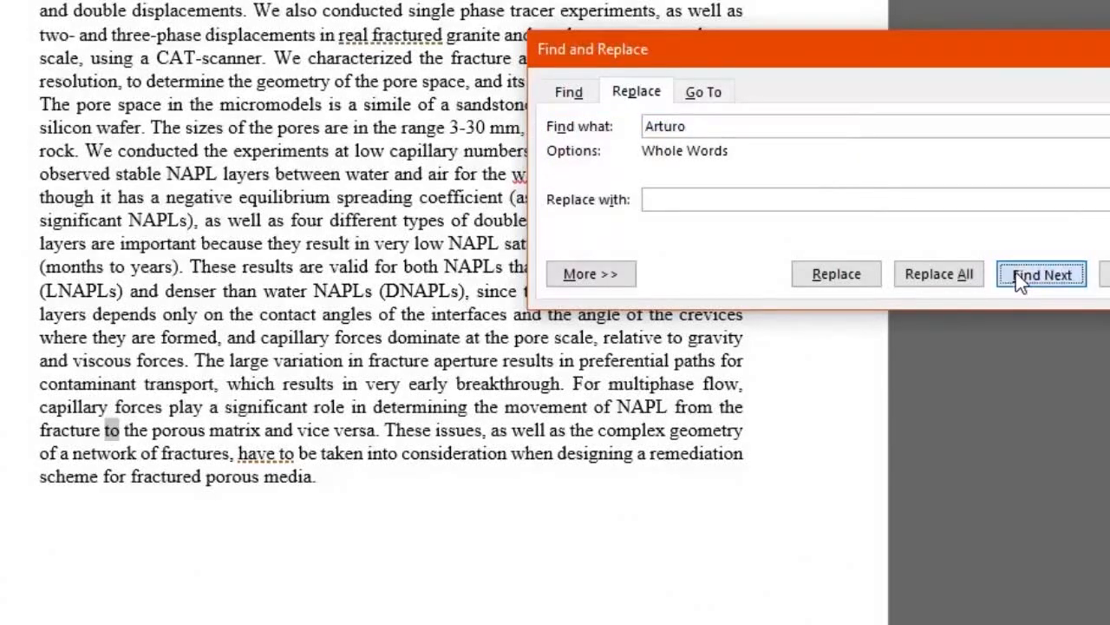
click(1041, 274)
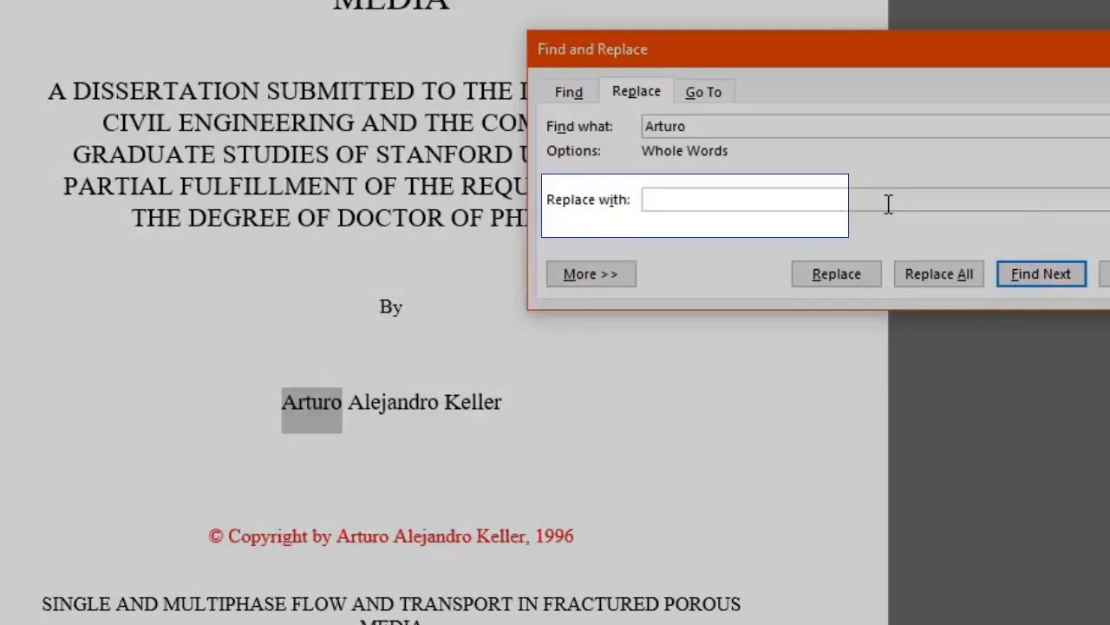
text(Arth)
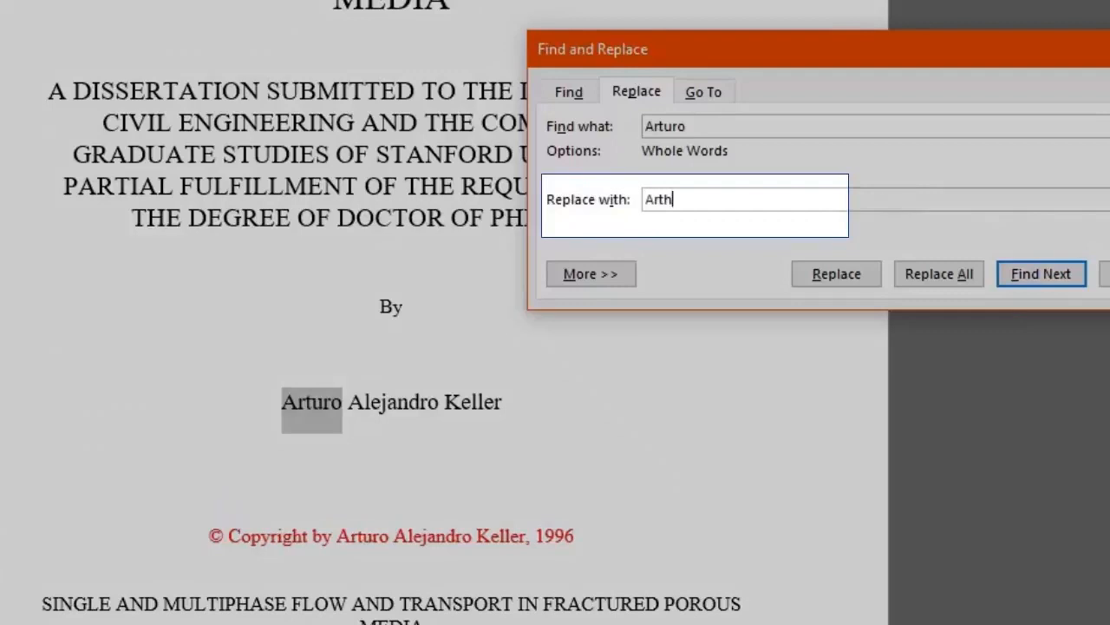
click(836, 274)
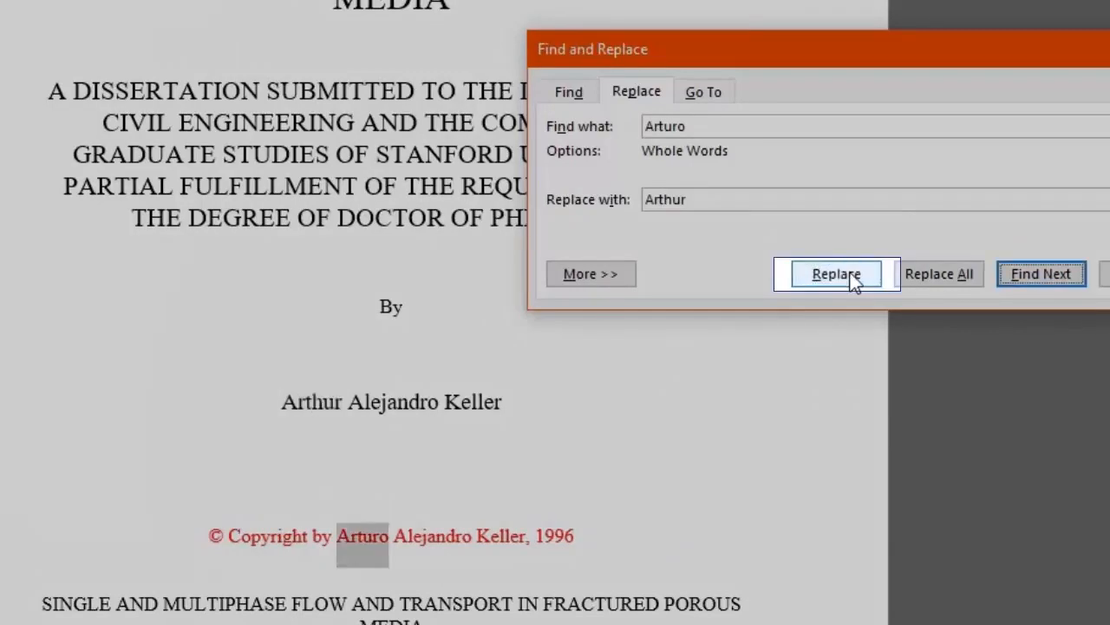
click(836, 274)
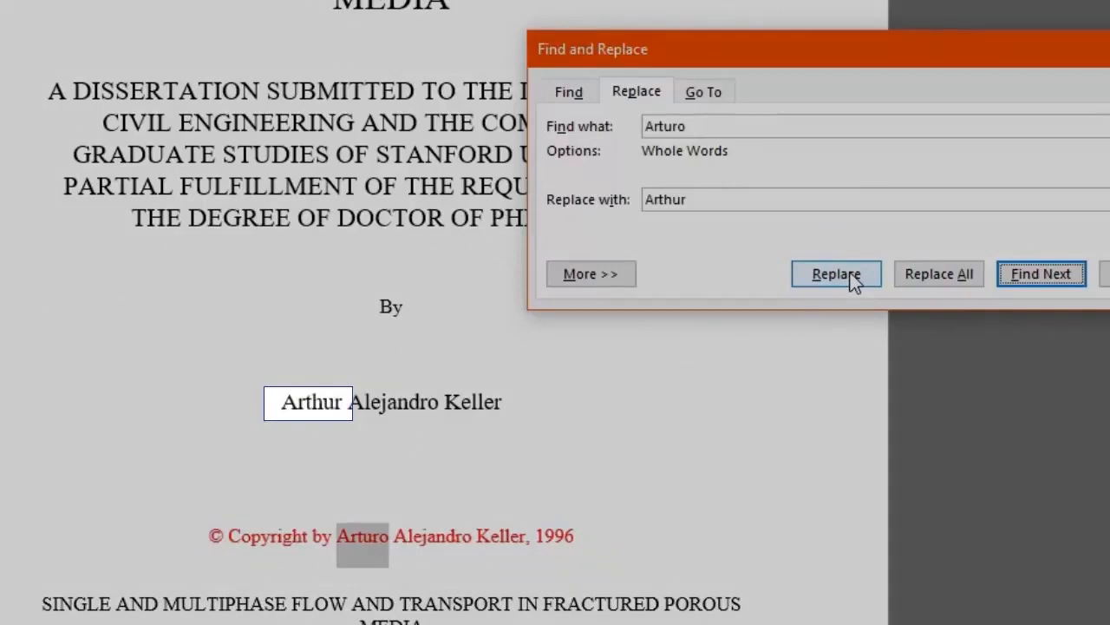
click(836, 274)
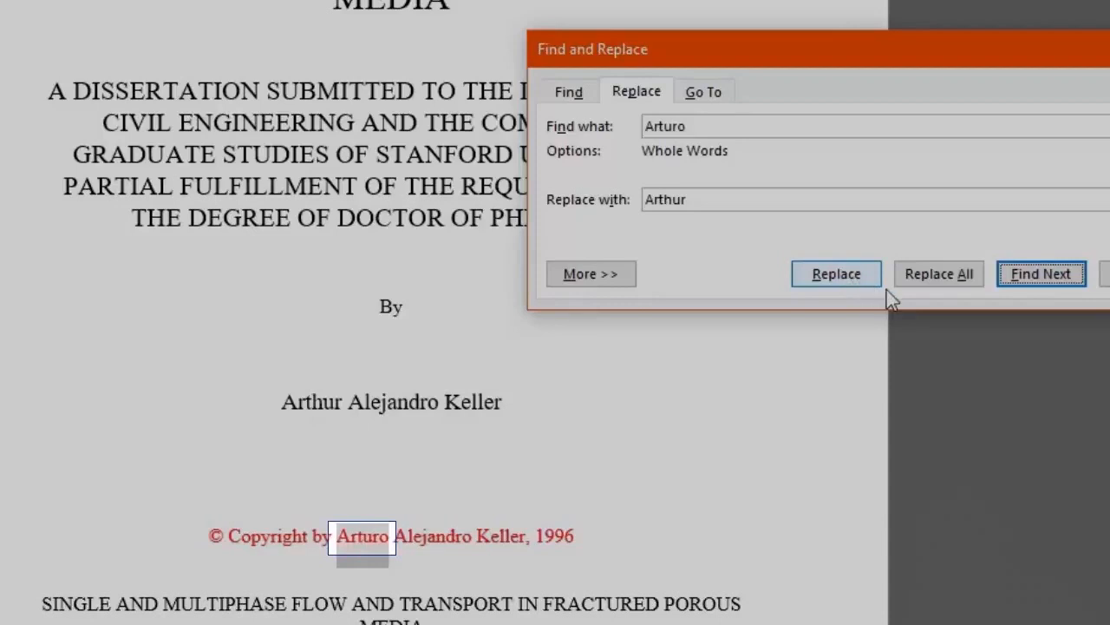
mouse_move(938, 275)
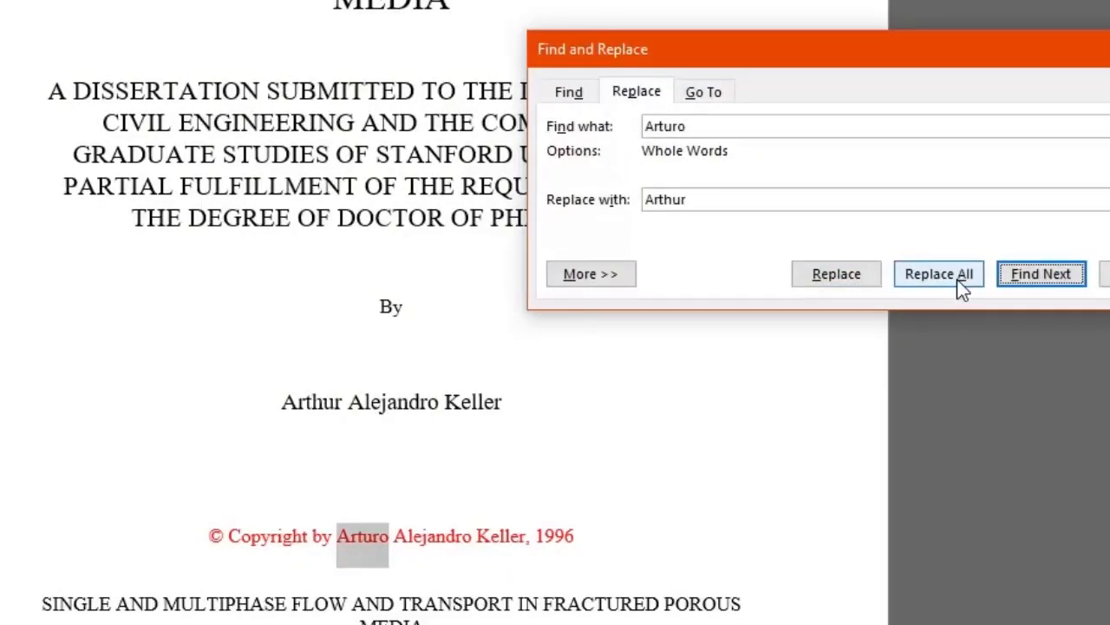
- Replace All remaining "Arturo" with "Arthur" and acknowledge the 2 replacements message
click(938, 274)
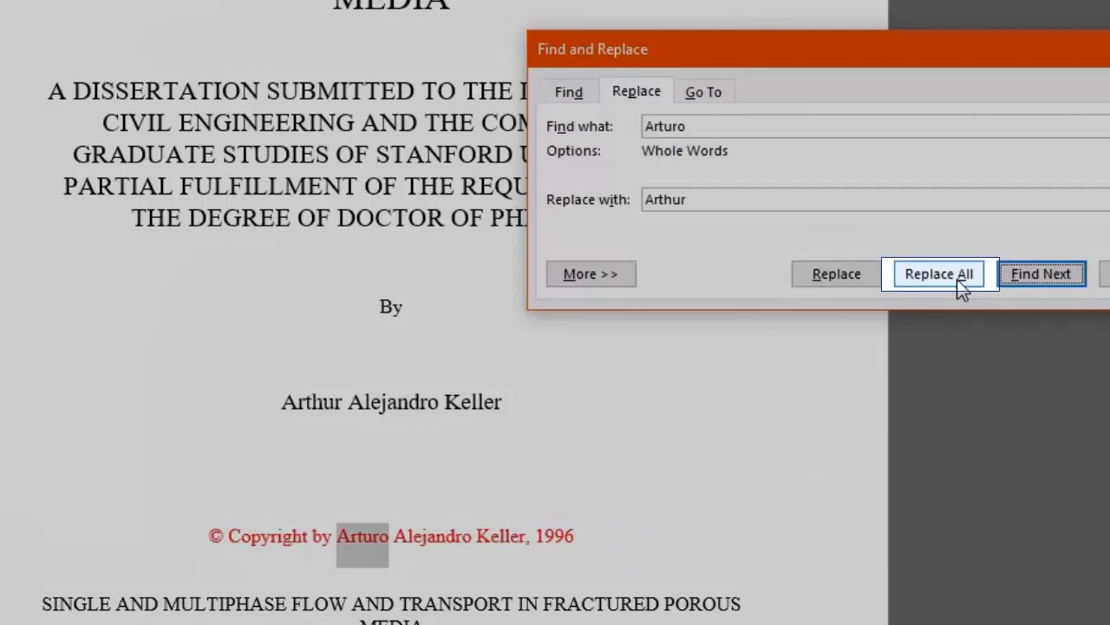
click(939, 274)
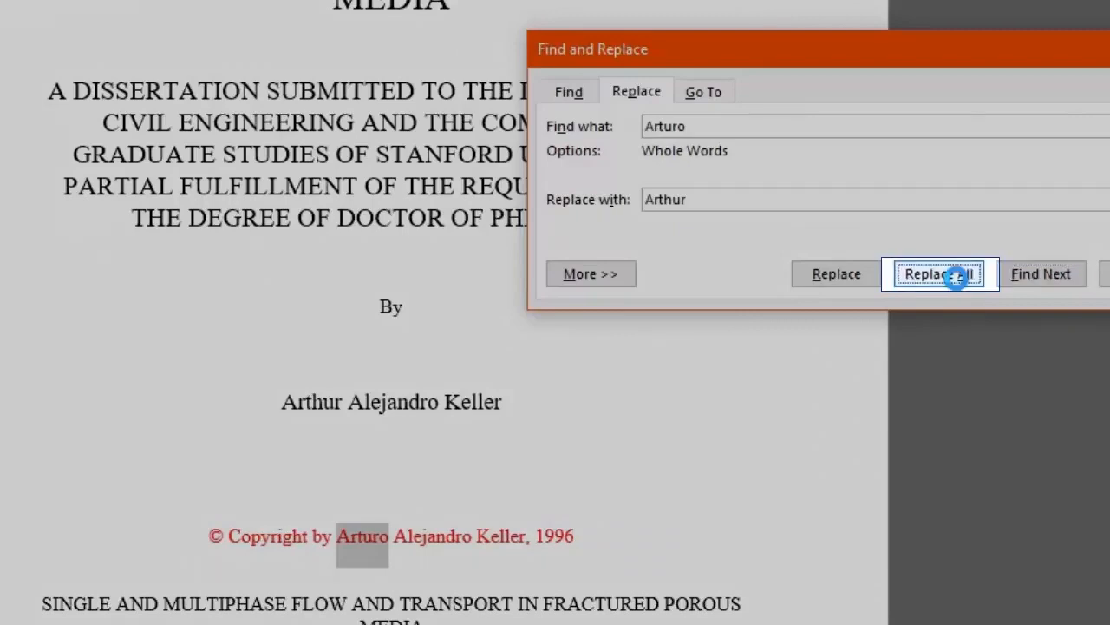
click(939, 274)
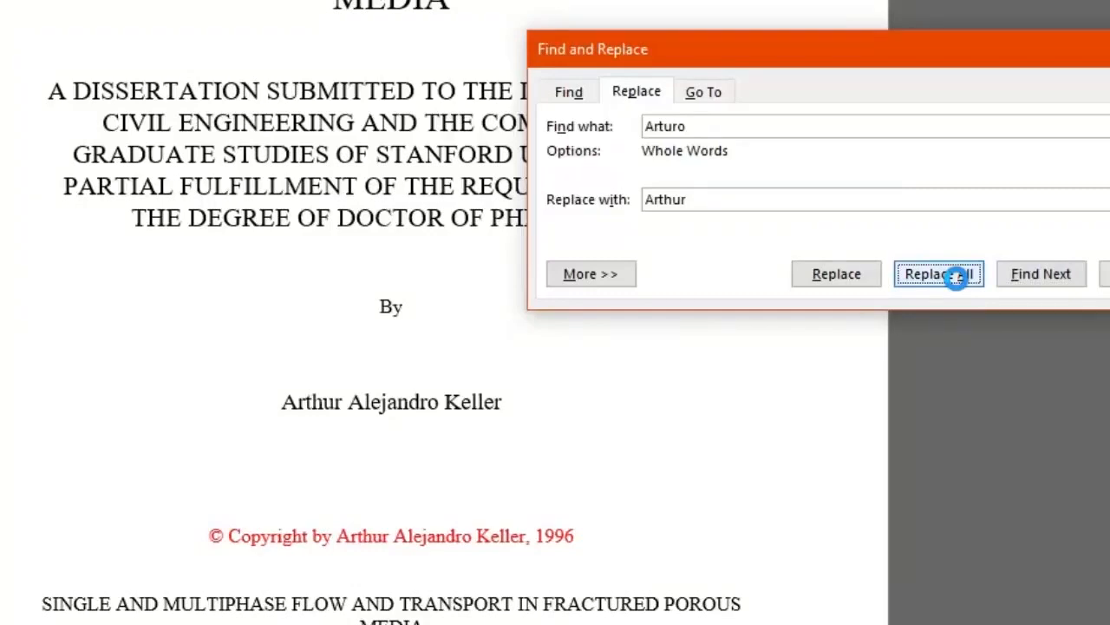
click(938, 274)
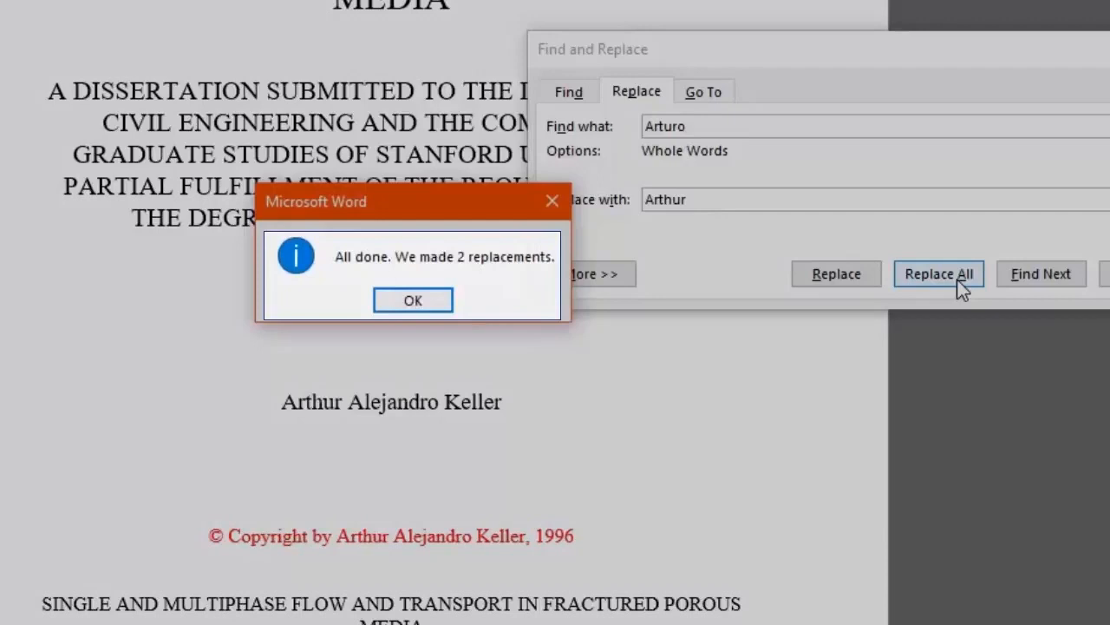
click(413, 299)
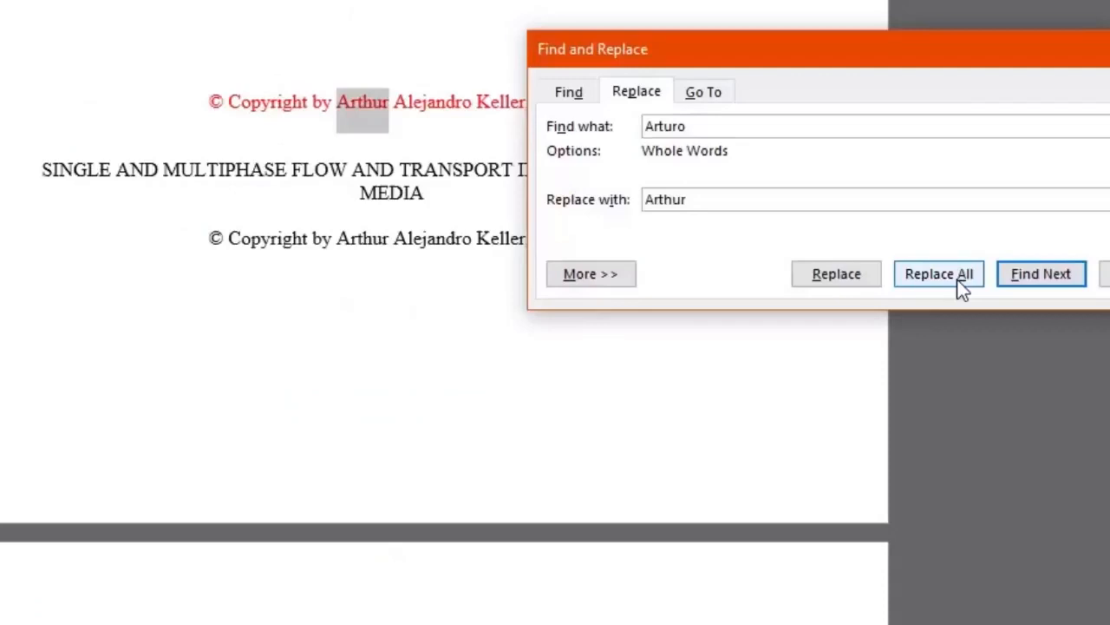
click(939, 275)
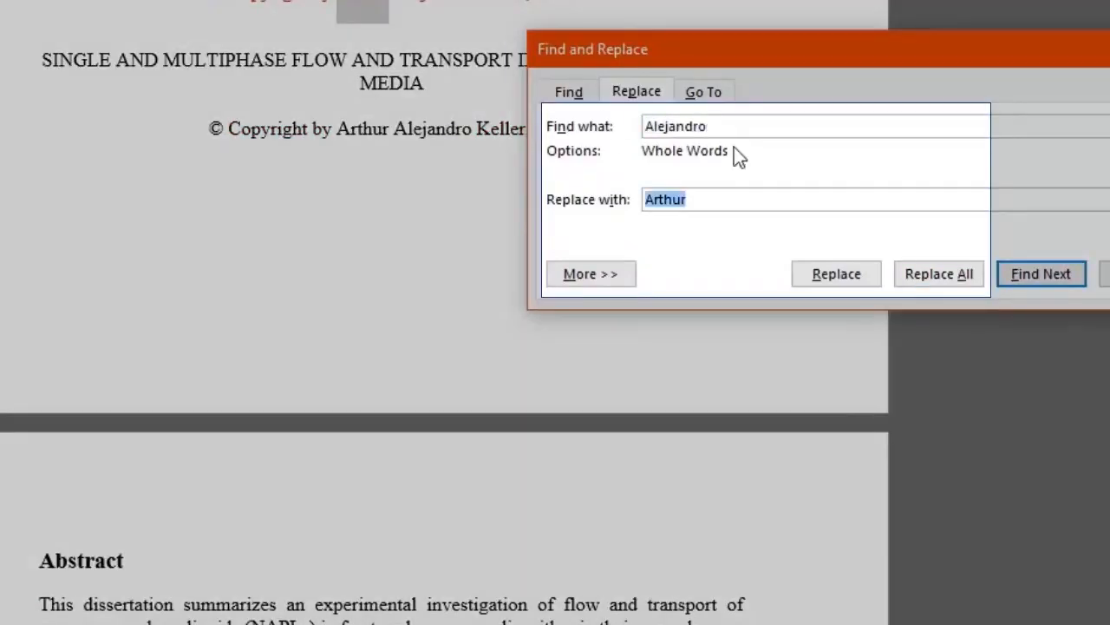
text(Alexander)
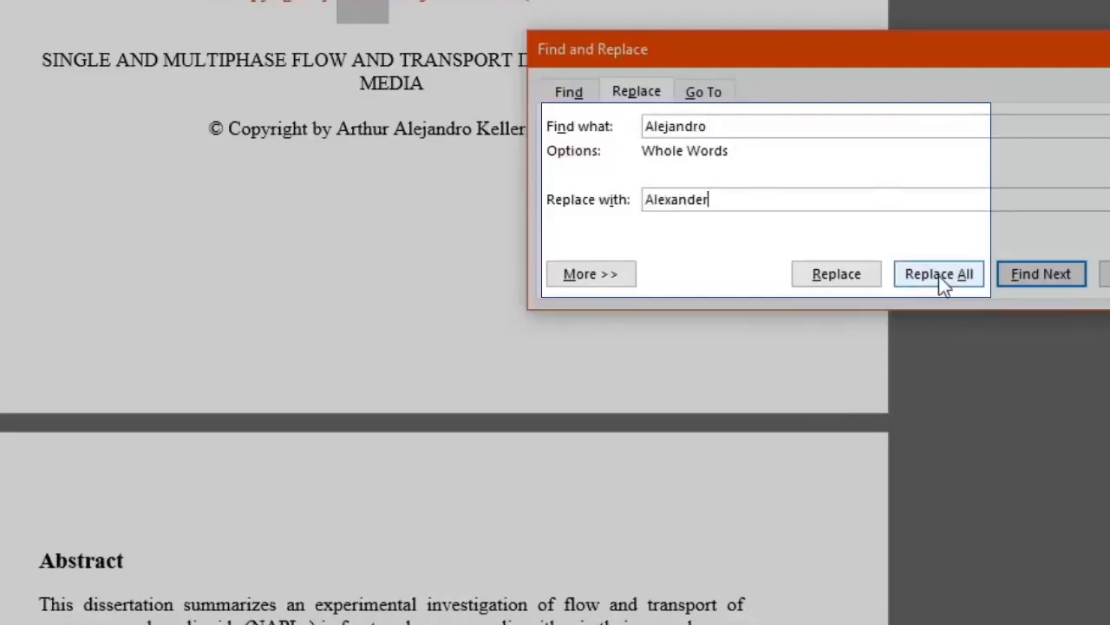
click(939, 274)
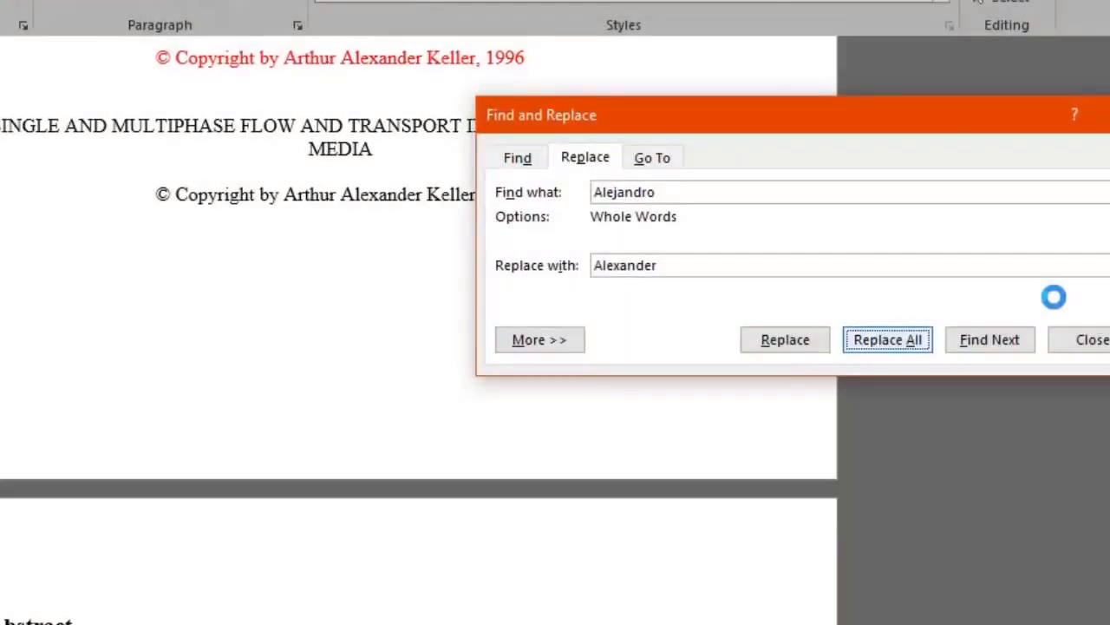